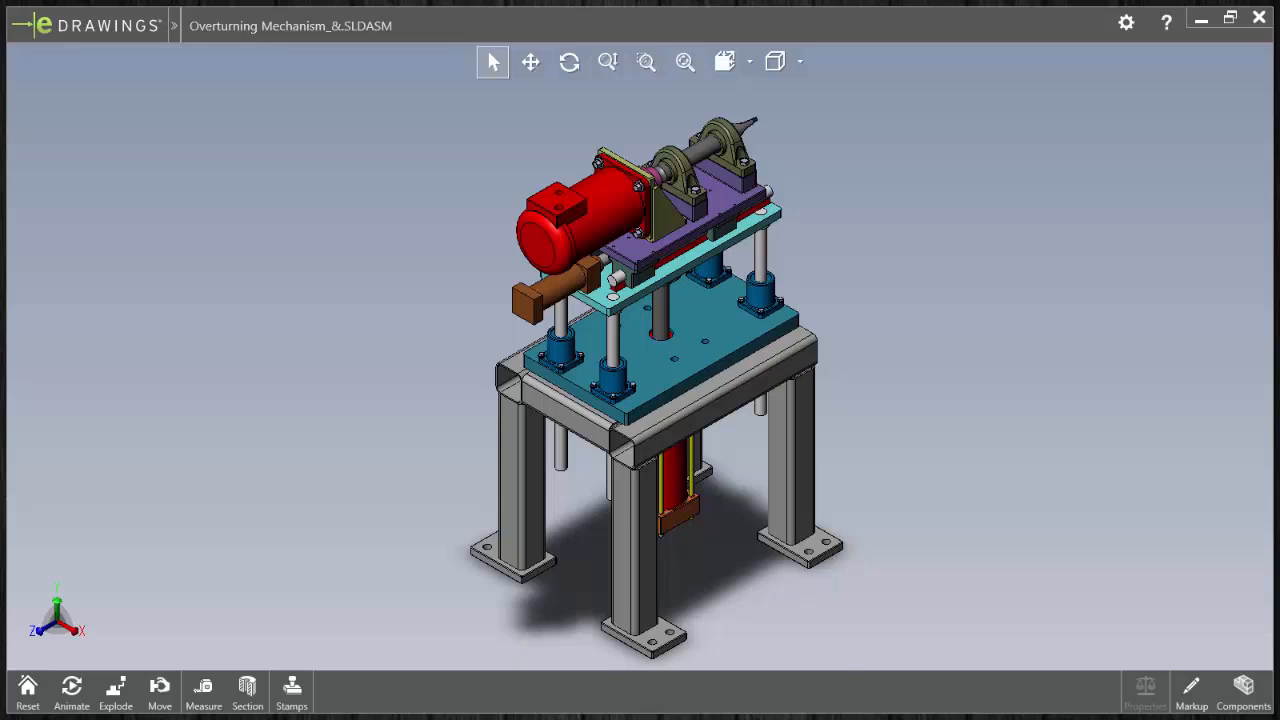
Drag one frame leg out of the assembly, then restore the original assembly.
{"action": "left_click", "coordinate": [159, 690]}
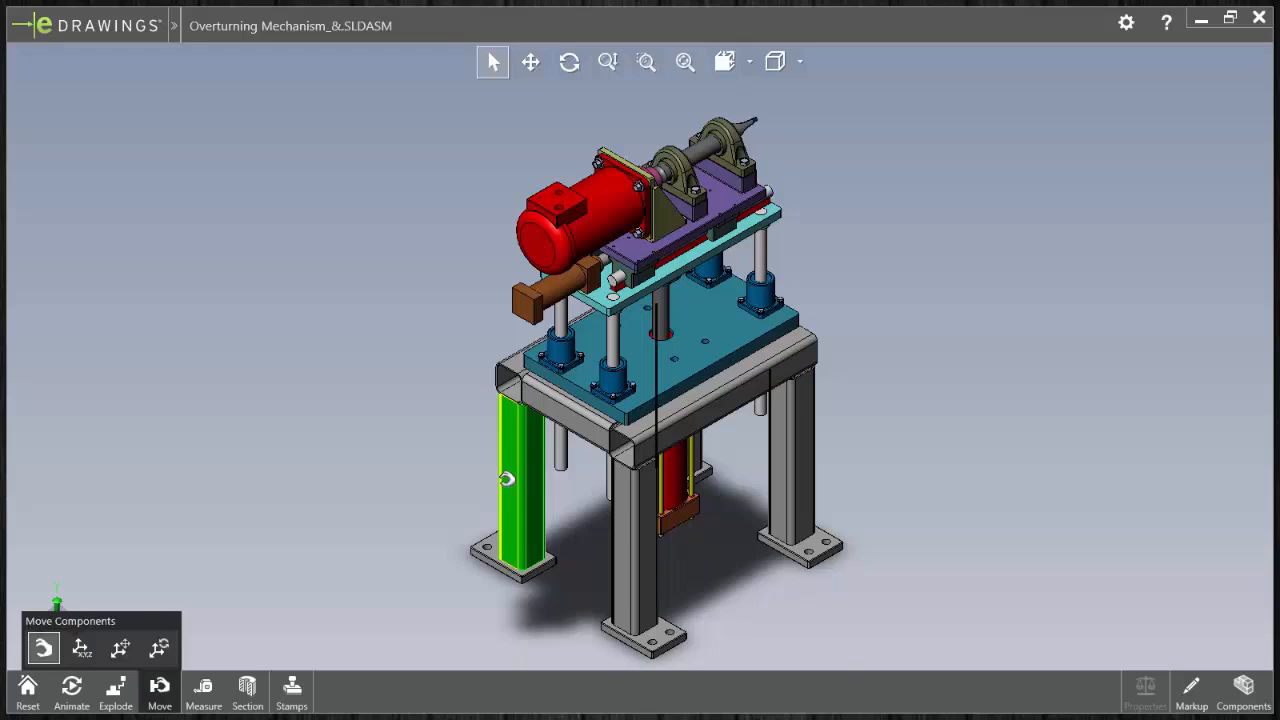
{"action": "left_click_drag", "start_coordinate": [510, 478], "coordinate": [175, 418]}
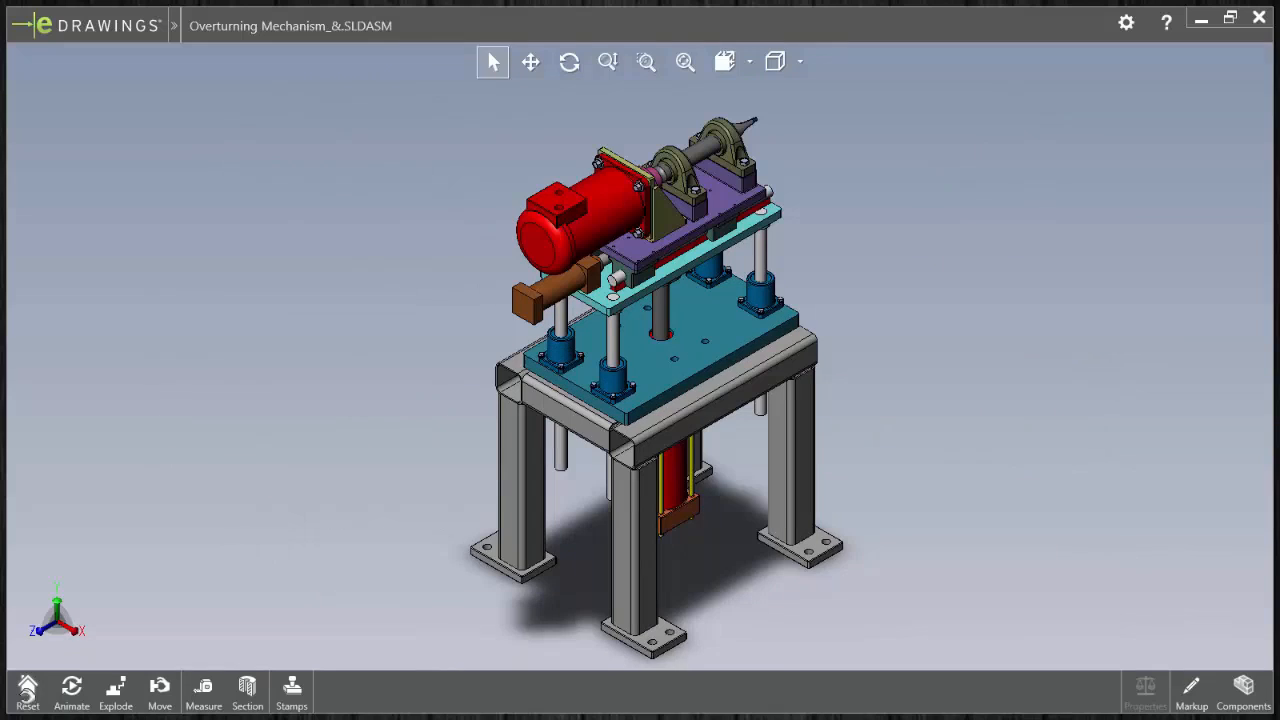
{"action": "left_click", "coordinate": [247, 690]}
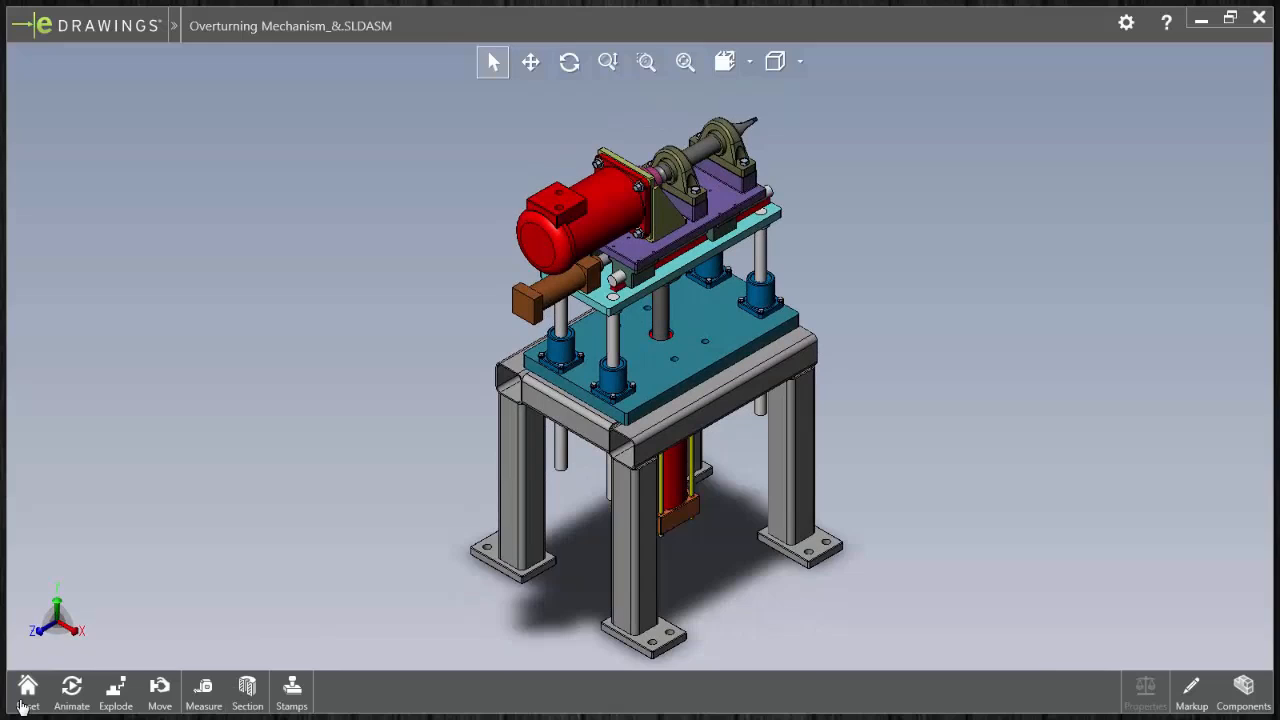
Measure a hole edge diameter and a distance between frame points, then clear measurements.
{"action": "left_click", "coordinate": [203, 690]}
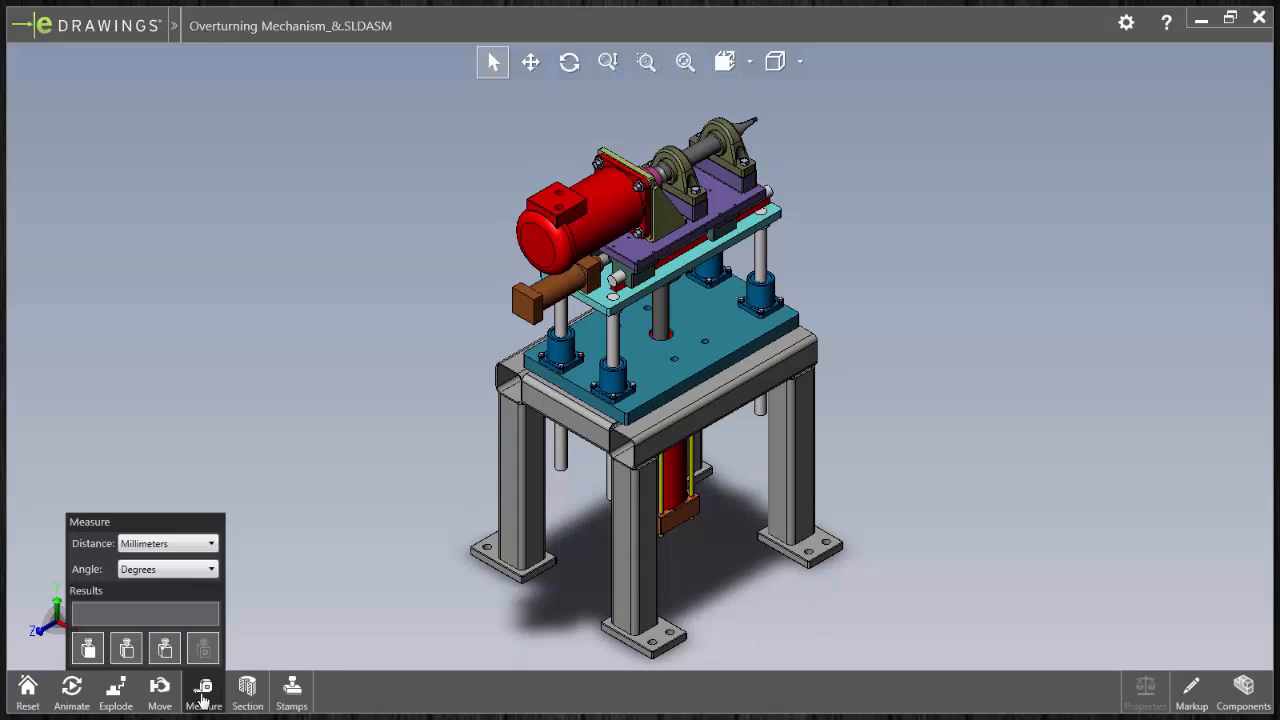
{"action": "left_click", "coordinate": [645, 450]}
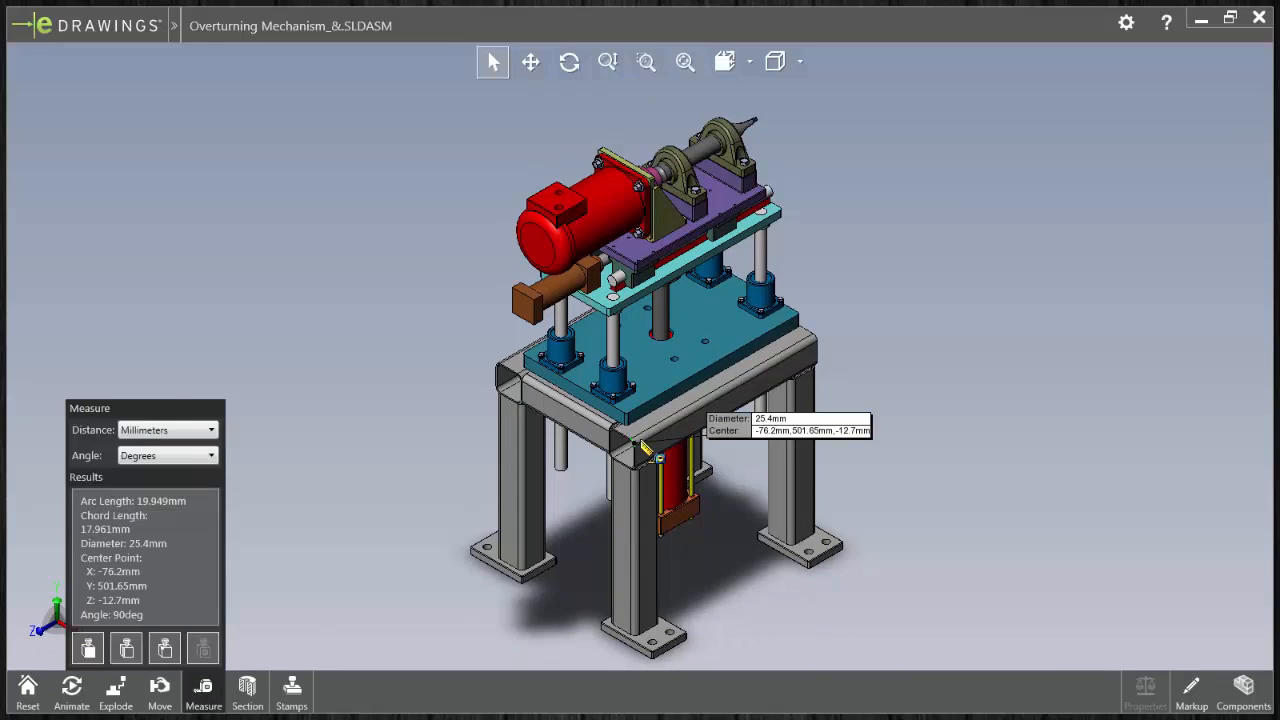
{"action": "left_click", "coordinate": [830, 543]}
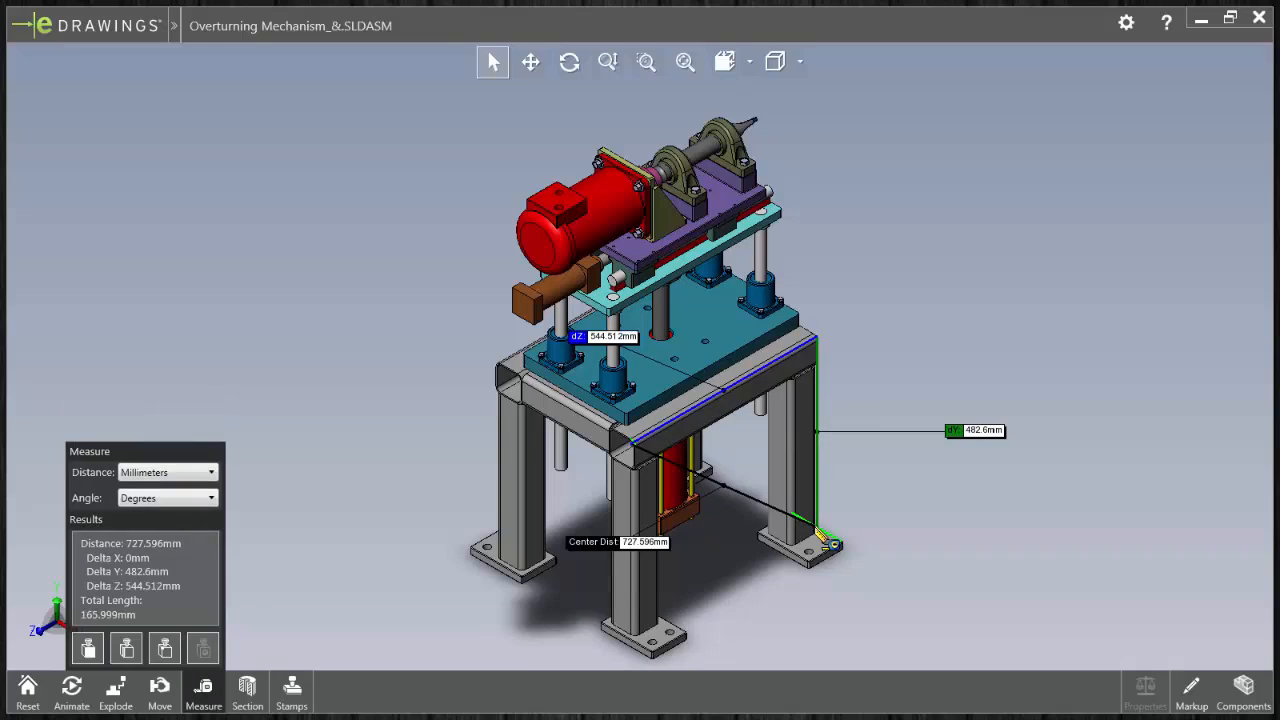
{"action": "left_click", "coordinate": [27, 690]}
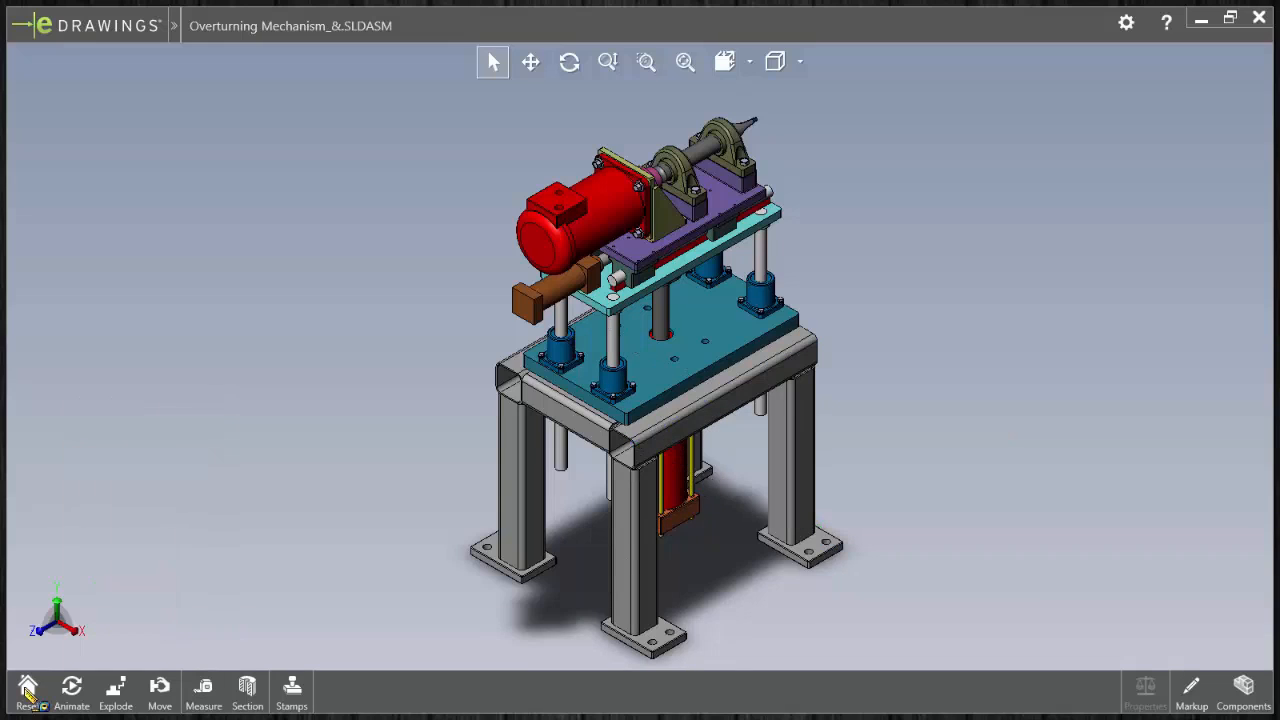
Add a 'Powder Coat' leader note pointing at the frame top's right corner.
{"action": "left_click", "coordinate": [1190, 690]}
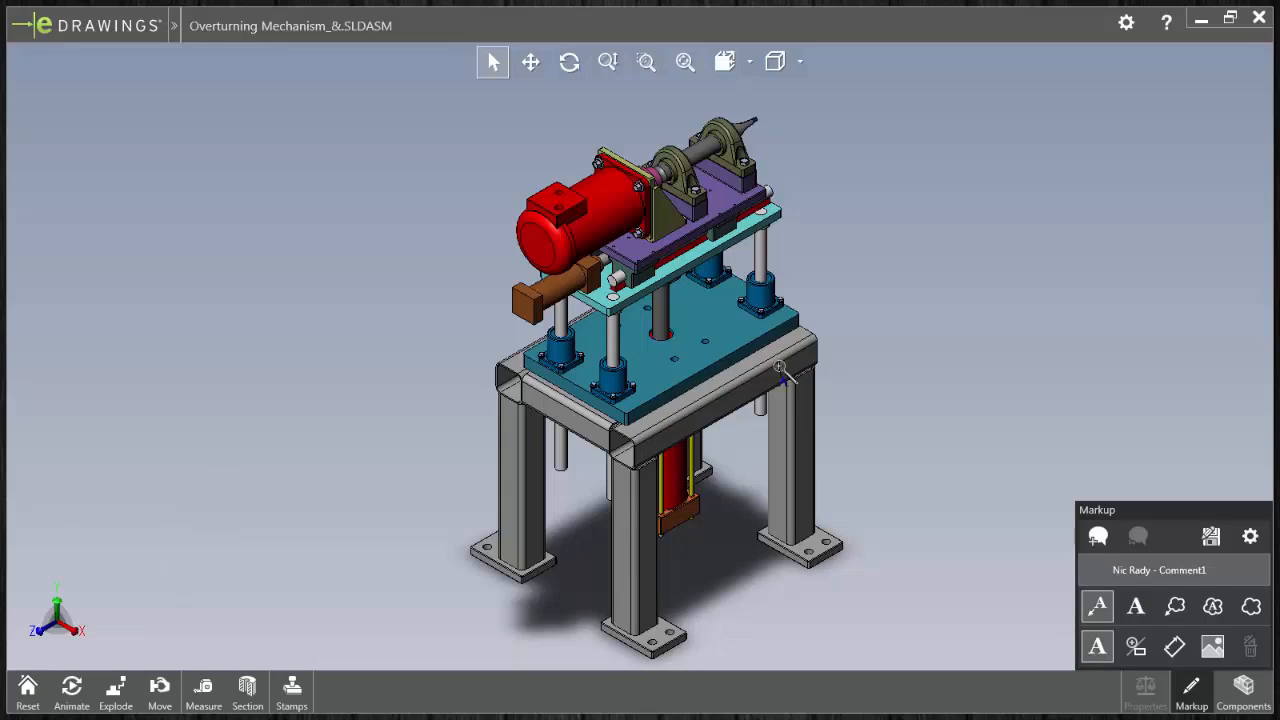
{"action": "left_click", "coordinate": [781, 375]}
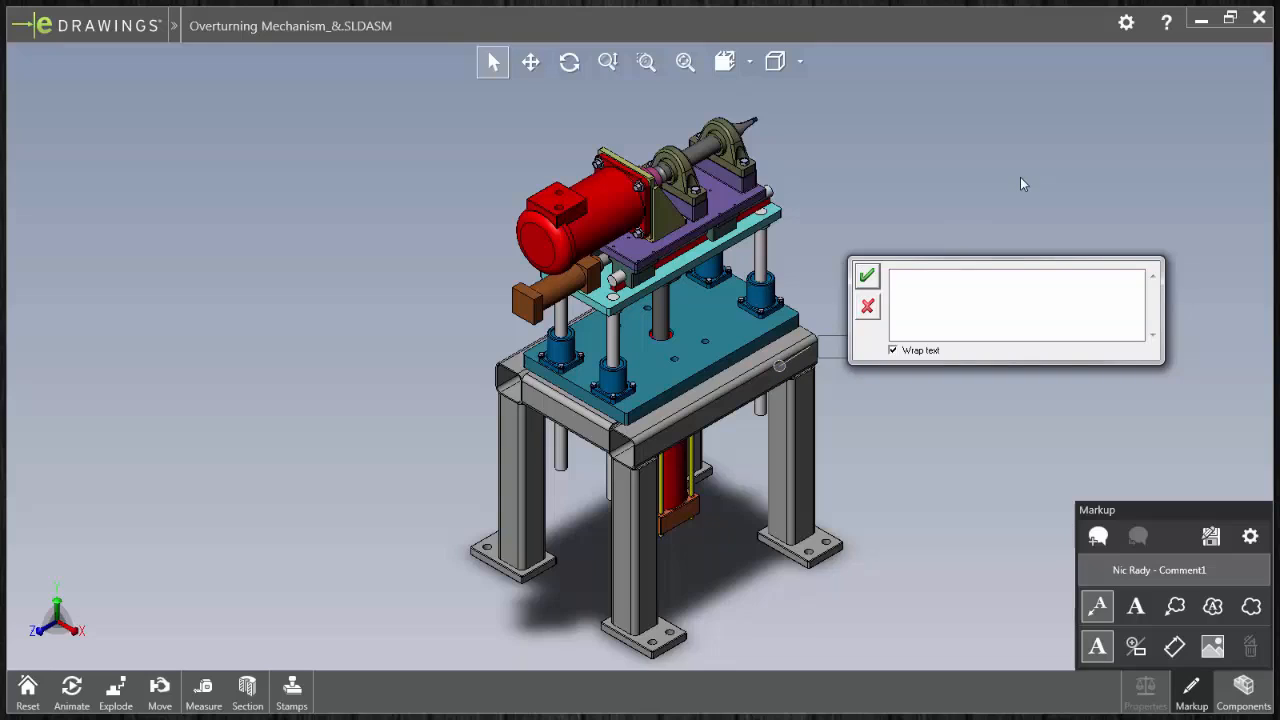
{"action": "type", "text": "Powder C"}
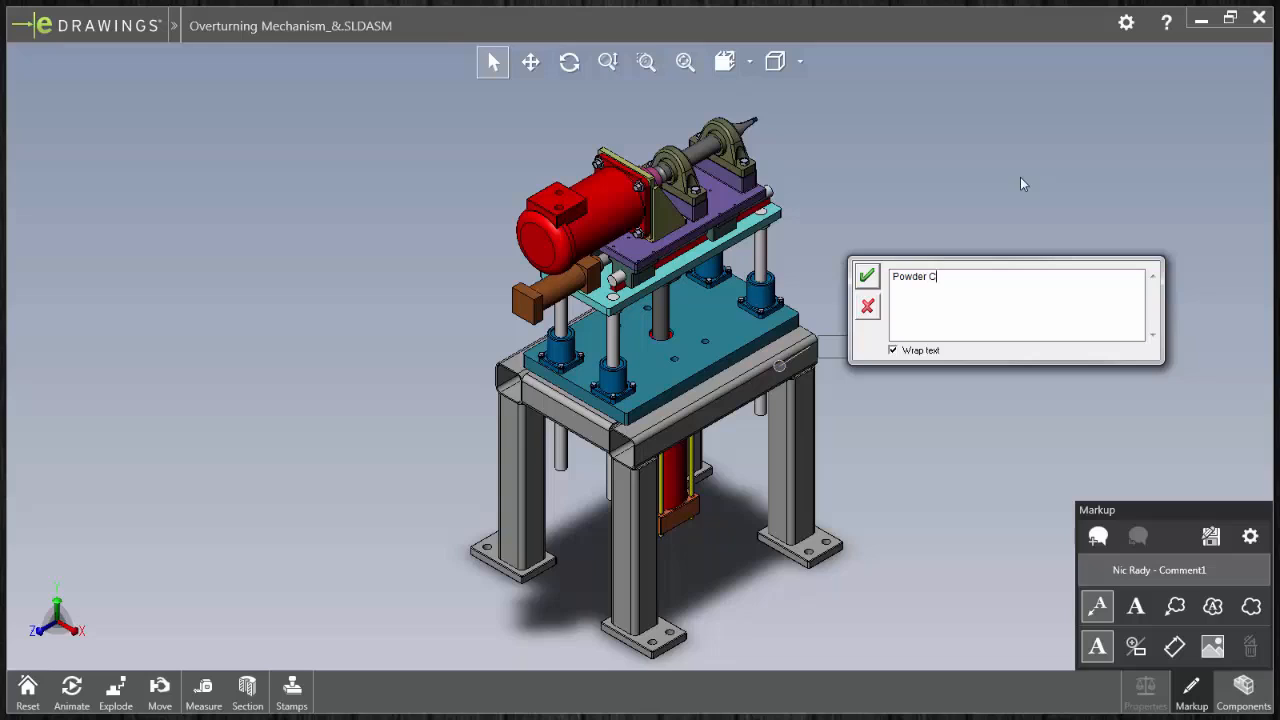
{"action": "left_click", "coordinate": [866, 276]}
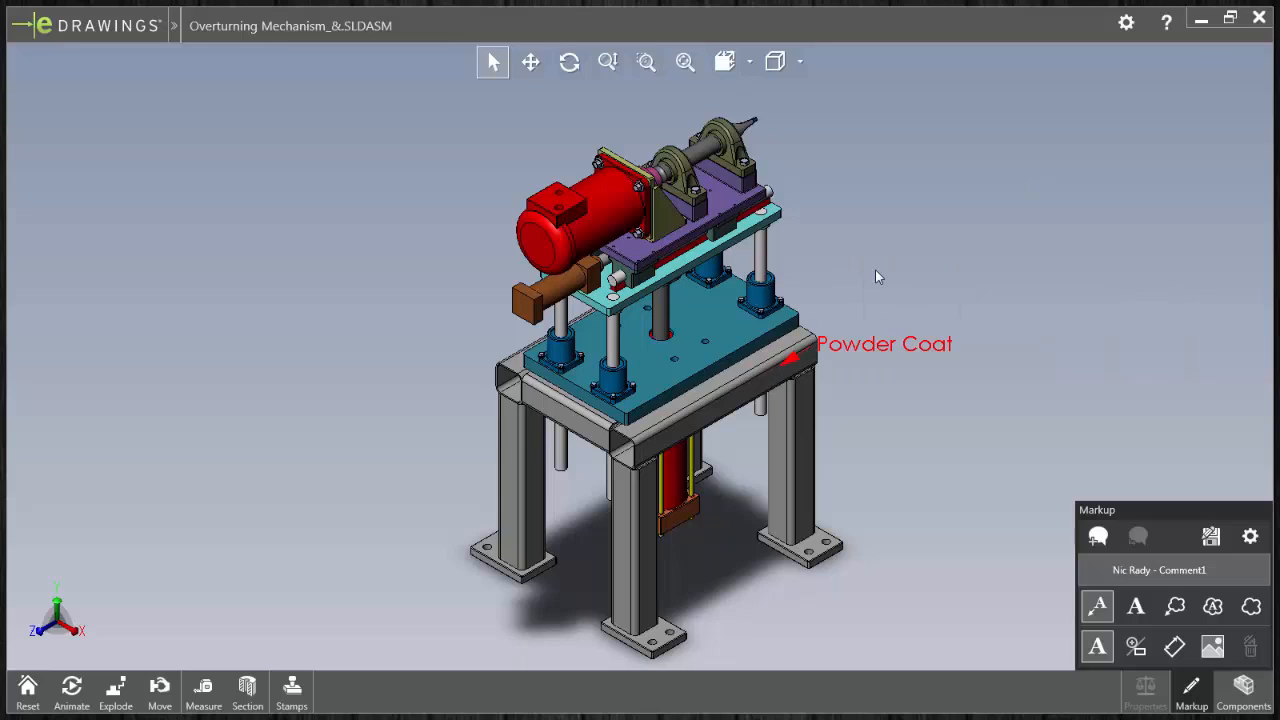
{"action": "left_click", "coordinate": [1244, 690]}
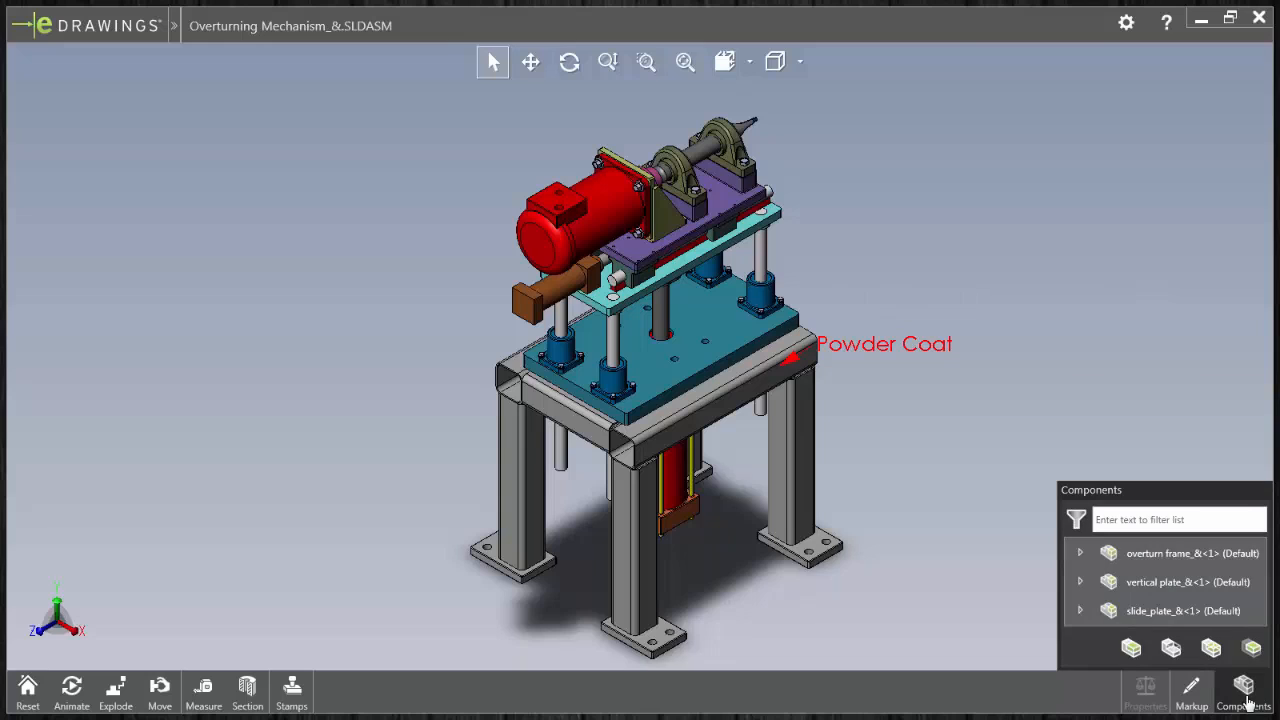
Expand overturn frame, make the fixed plate transparent, and isolate the horizontal and vertical tubes.
{"action": "left_click", "coordinate": [1080, 553]}
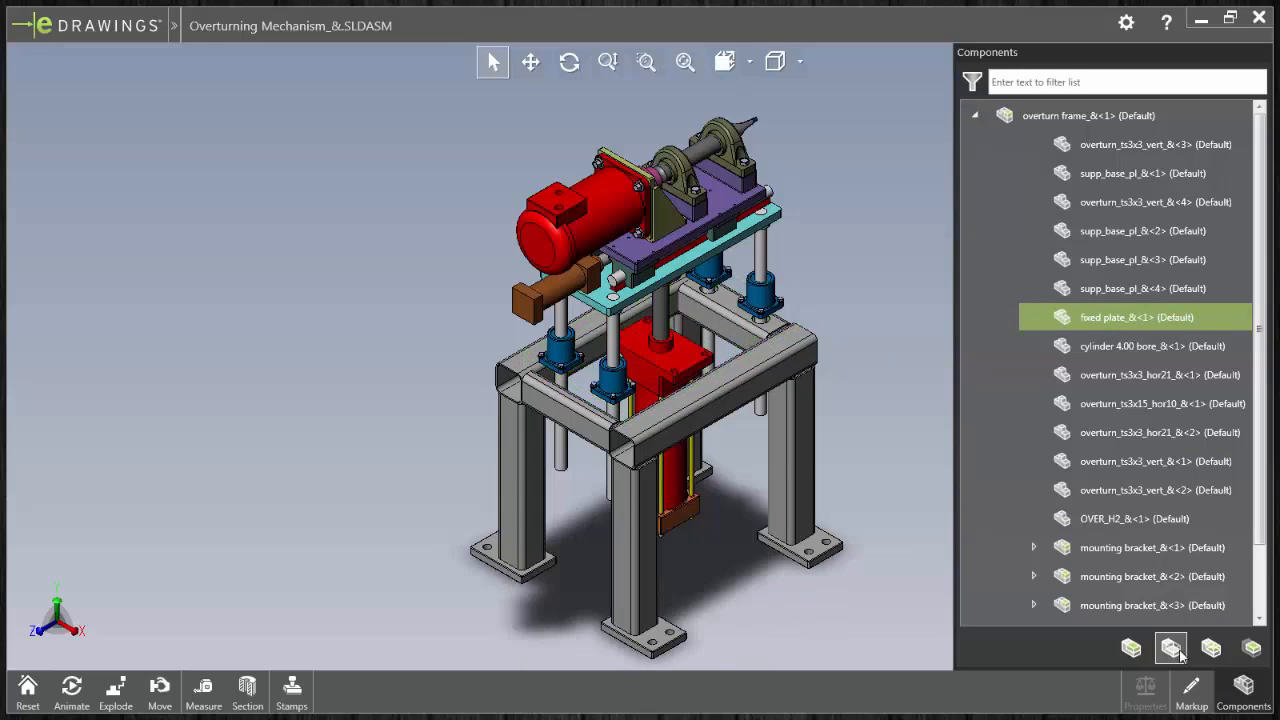
{"action": "left_click", "coordinate": [1210, 648]}
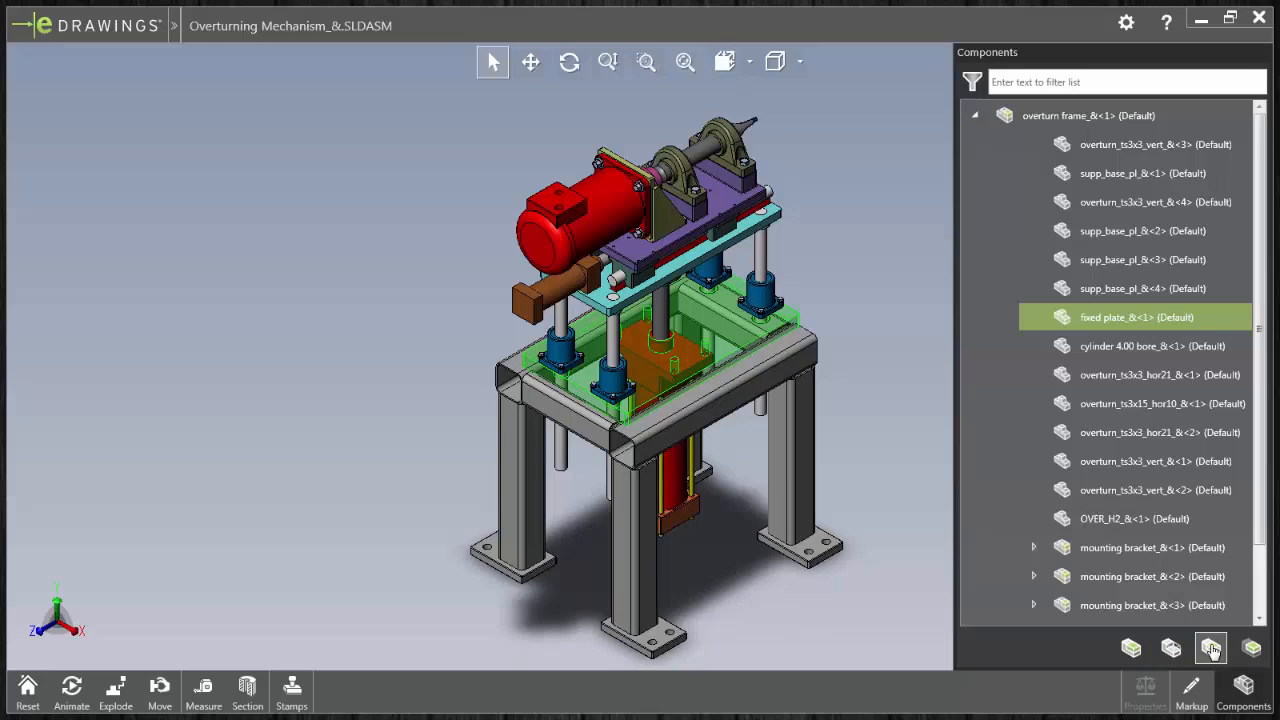
{"action": "left_click", "coordinate": [1251, 648]}
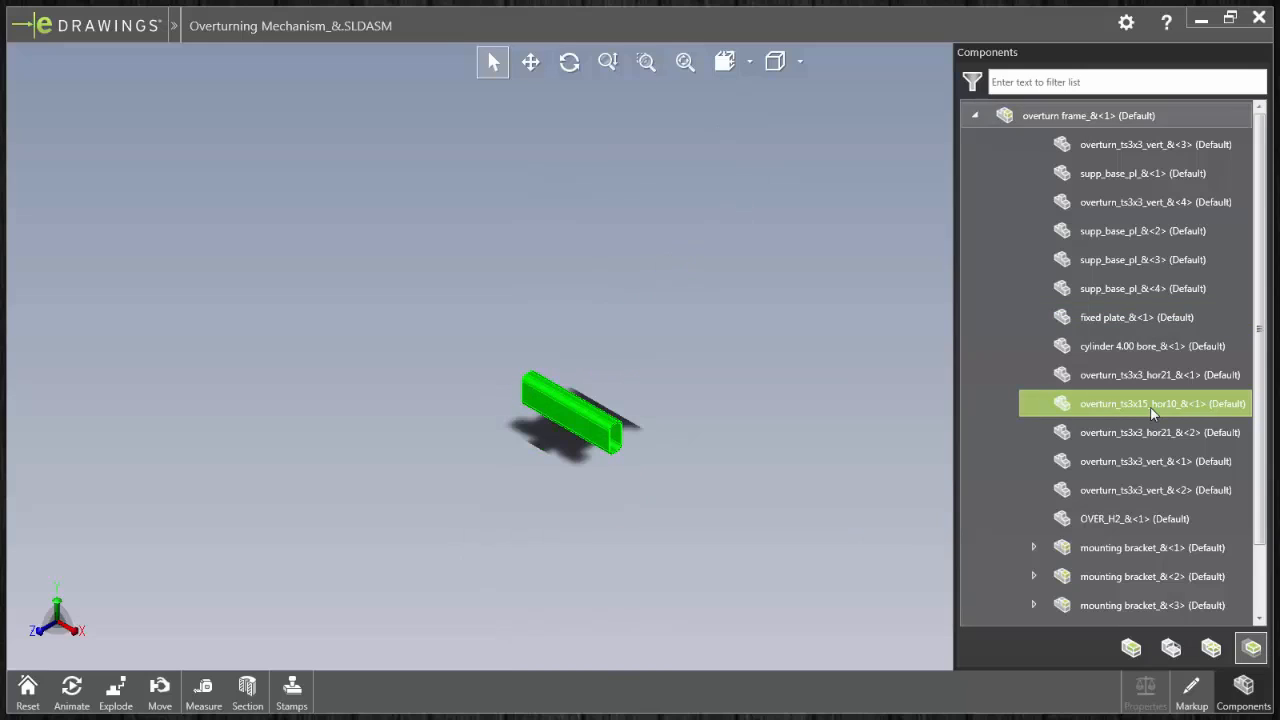
{"action": "left_click", "coordinate": [1155, 490]}
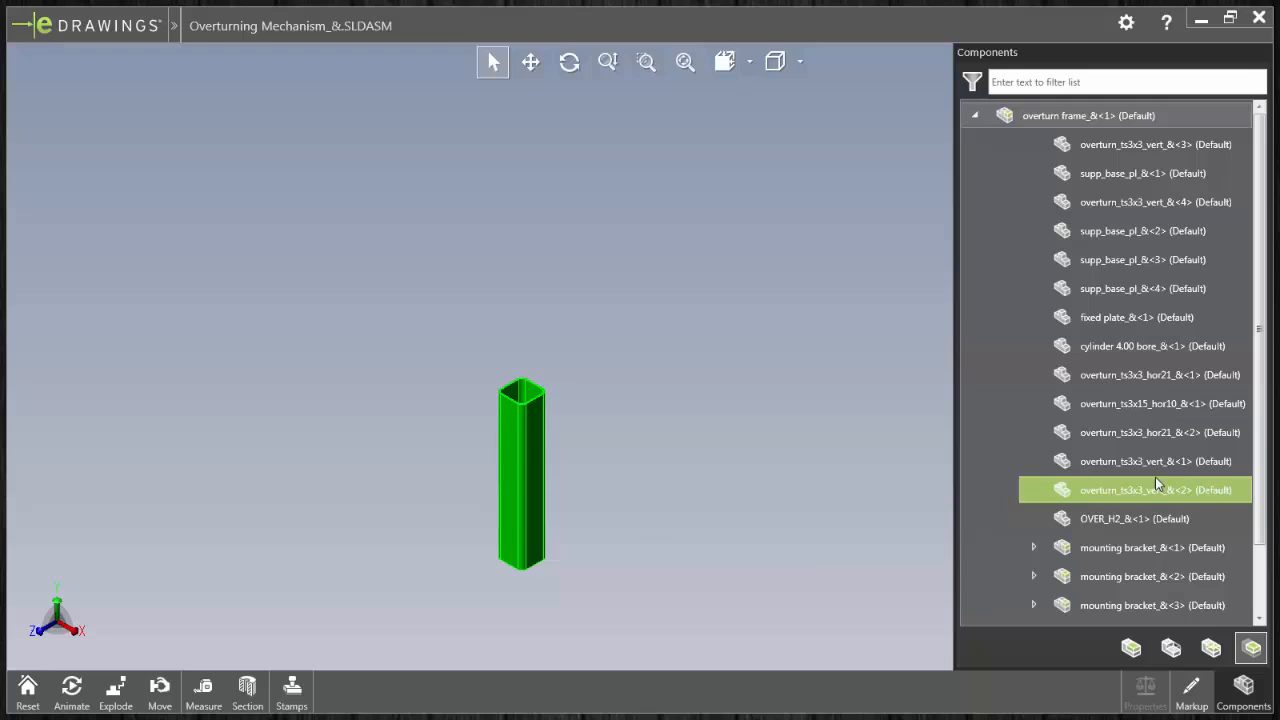
{"action": "left_click", "coordinate": [27, 686]}
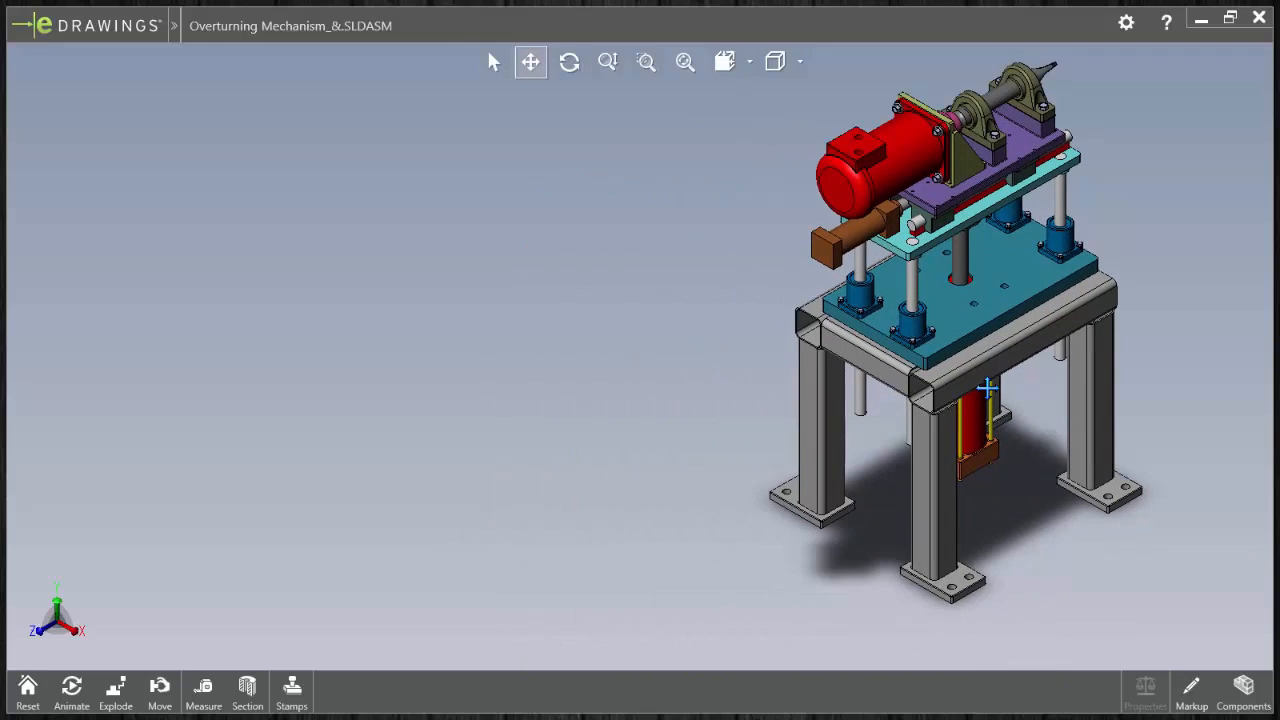
Zoom in on the bearing housings on top of the plate.
{"action": "left_click_drag", "start_coordinate": [985, 388], "coordinate": [655, 388]}
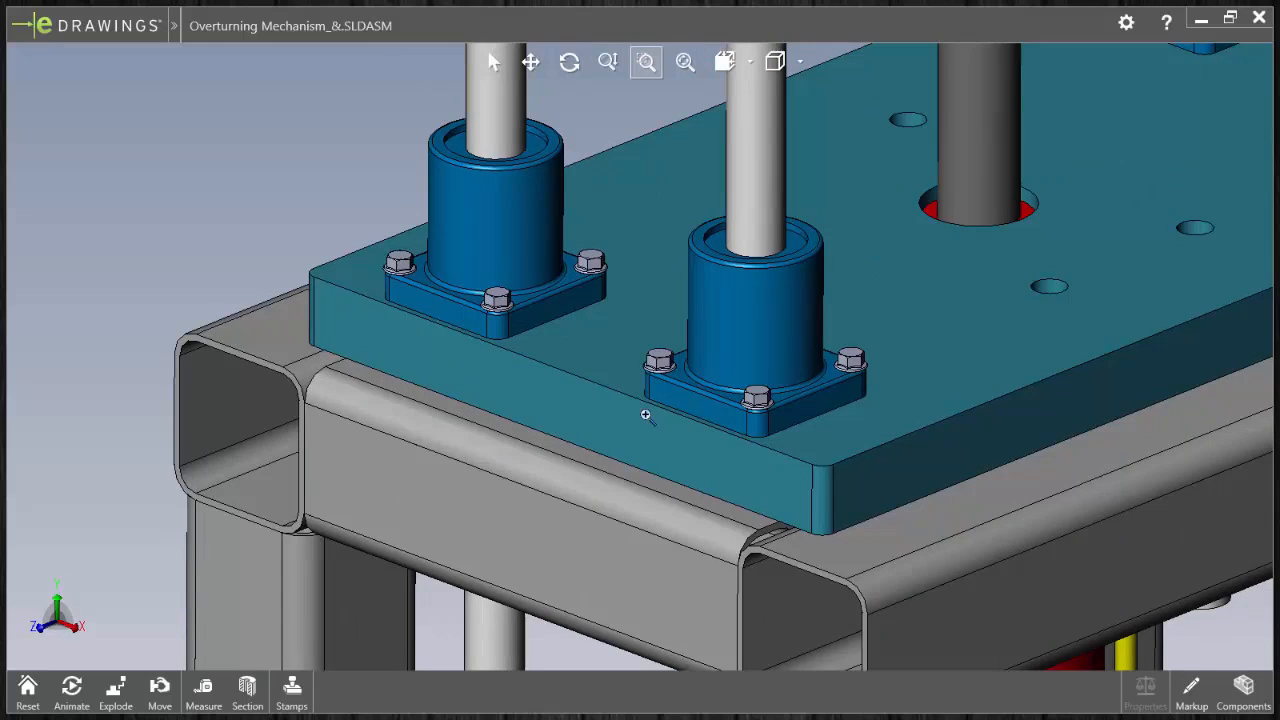
{"action": "left_click", "coordinate": [775, 61]}
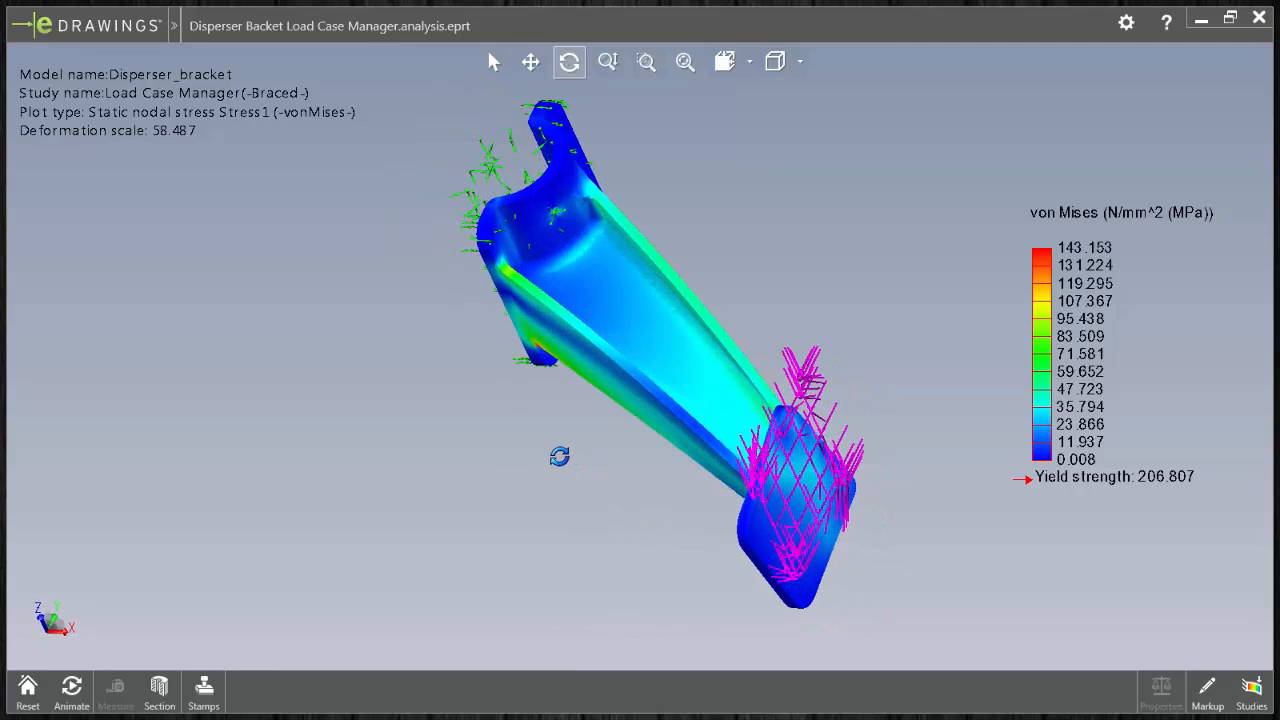
Orbit the disperser bracket to inspect its von Mises stress plot.
{"action": "left_click", "coordinate": [1251, 690]}
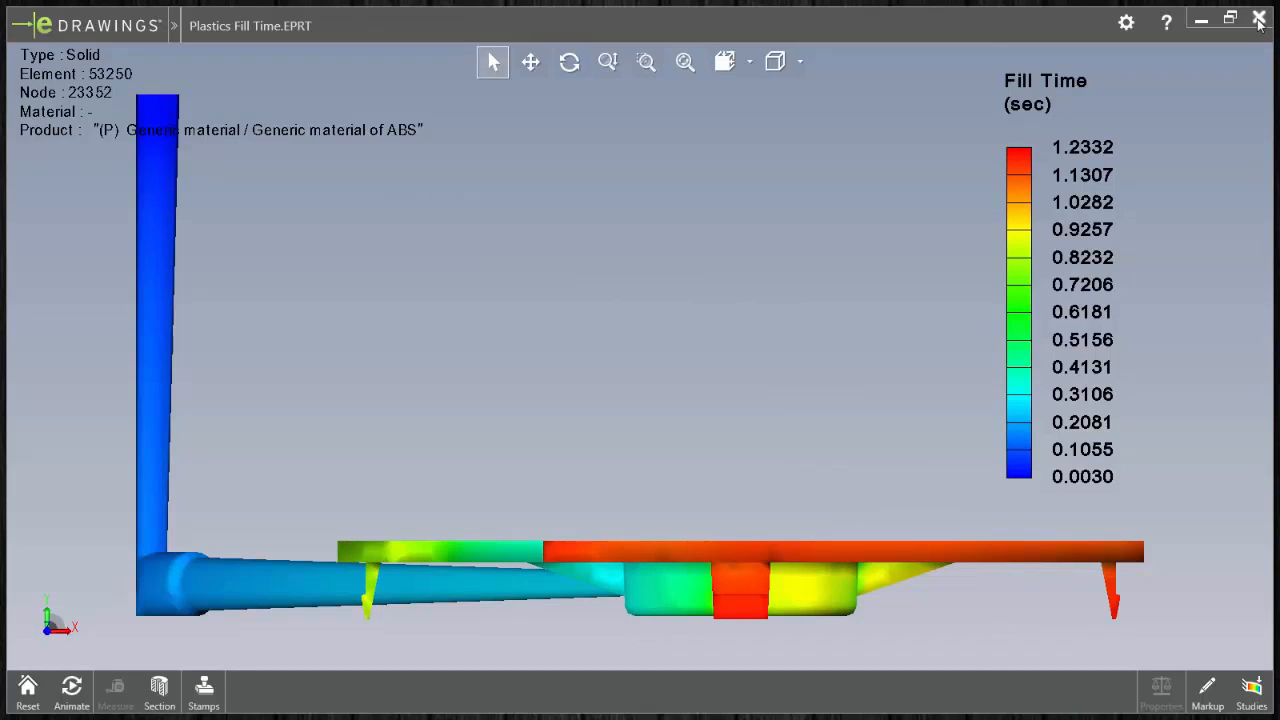
Turn the molded part and runner to an angled 3D view with the Fill Time legend shown.
{"action": "left_click", "coordinate": [1252, 690]}
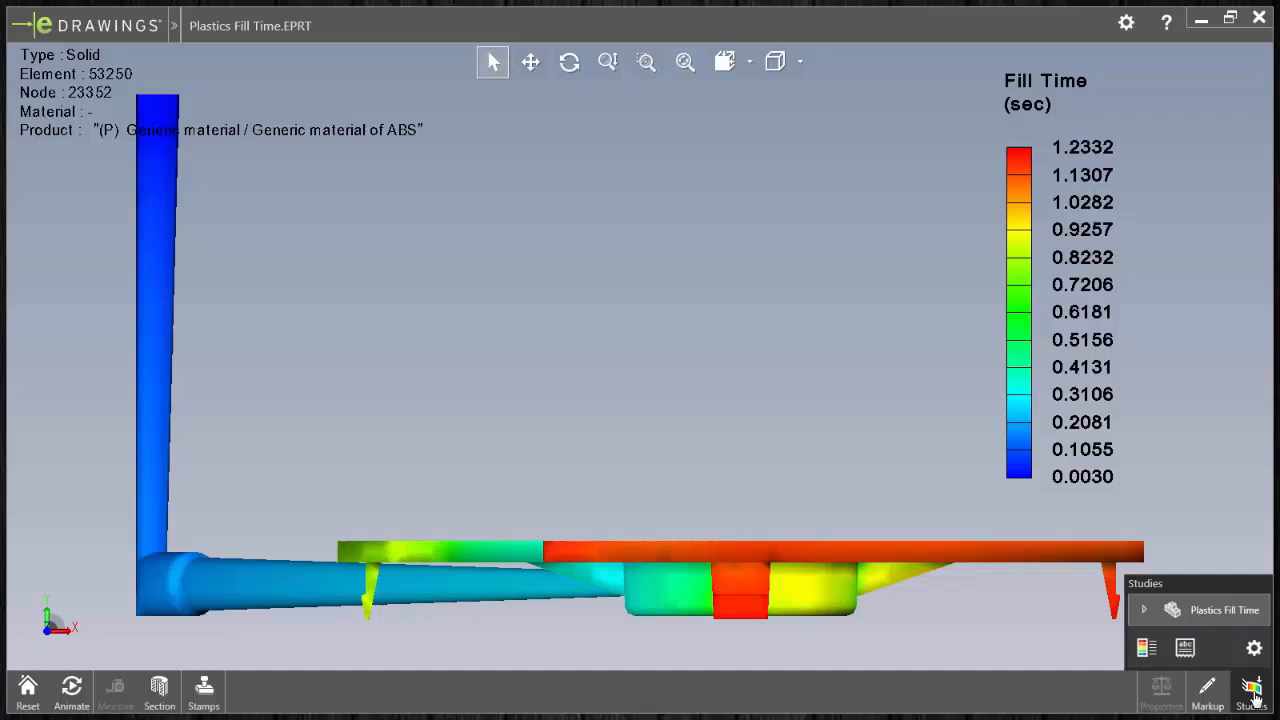
{"action": "left_click", "coordinate": [1147, 648]}
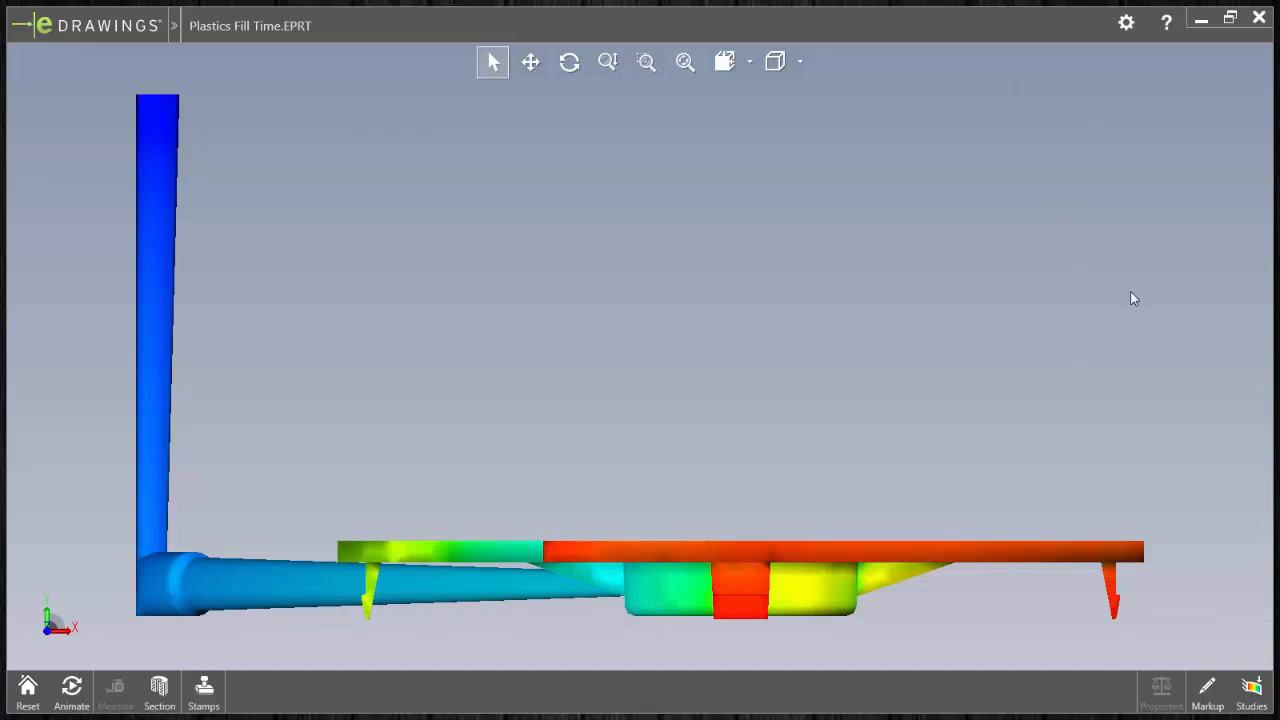
{"action": "left_click", "coordinate": [725, 61]}
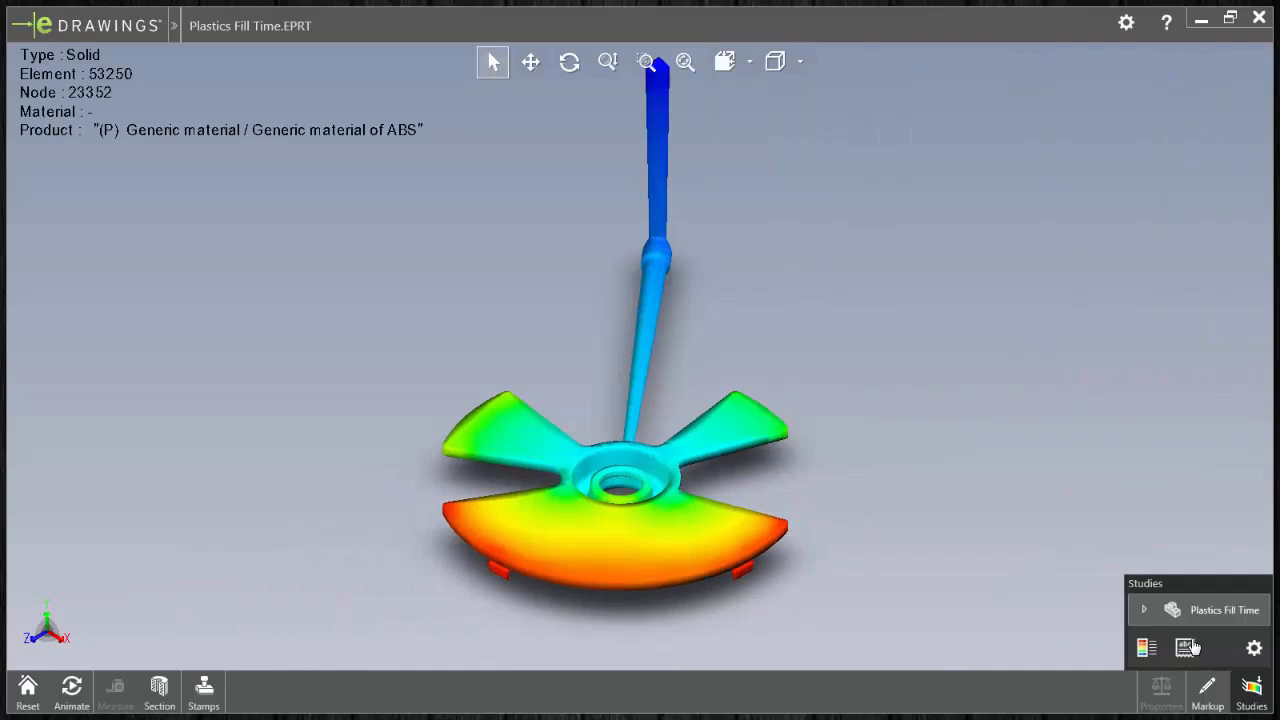
{"action": "left_click", "coordinate": [1147, 648]}
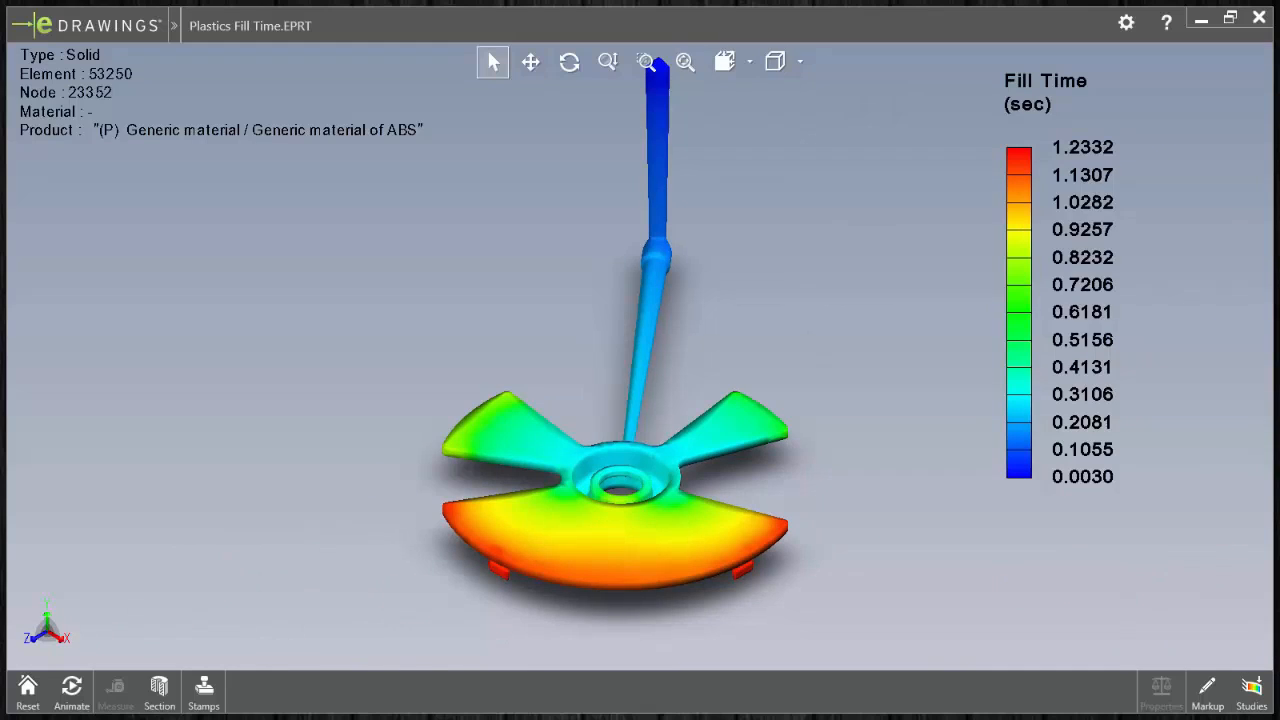